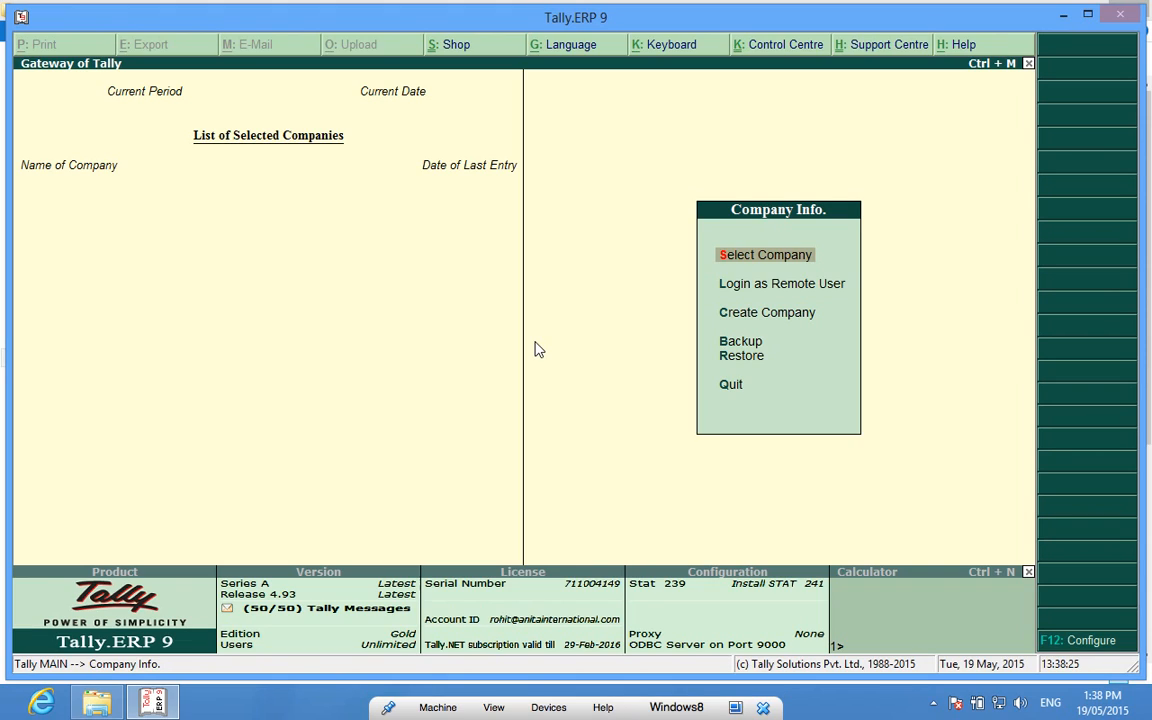
Step: Load Anita International Demo Company from the company list
left_click(765, 254)
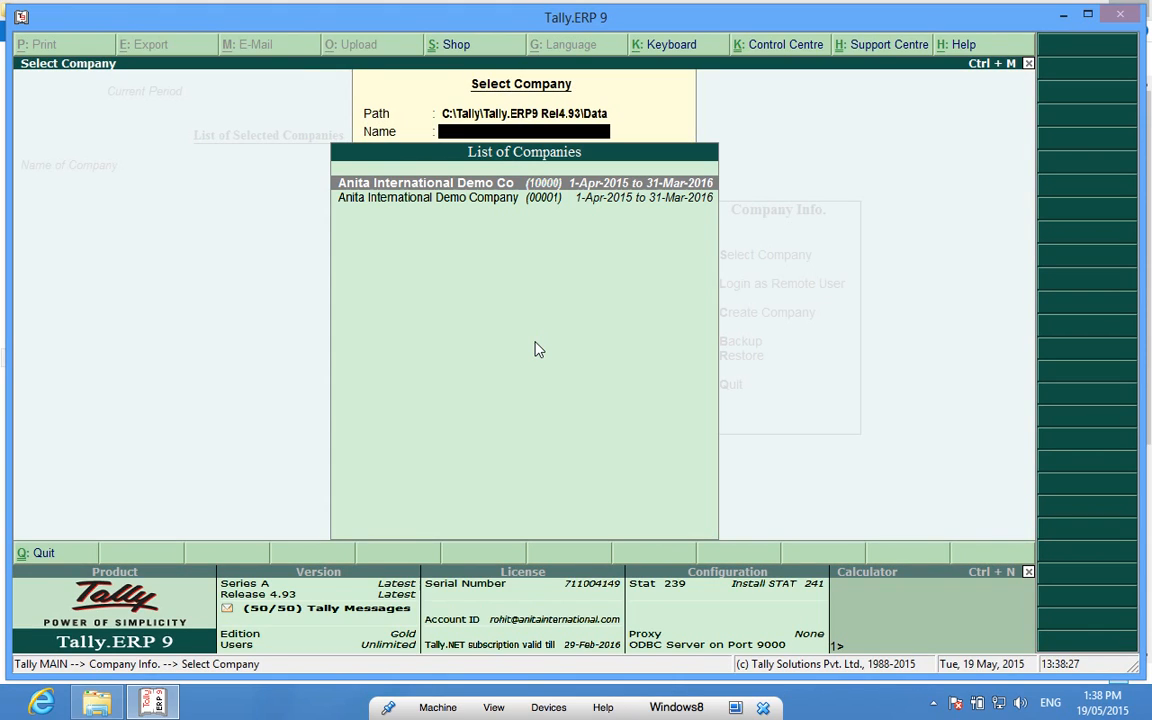
key("Down")
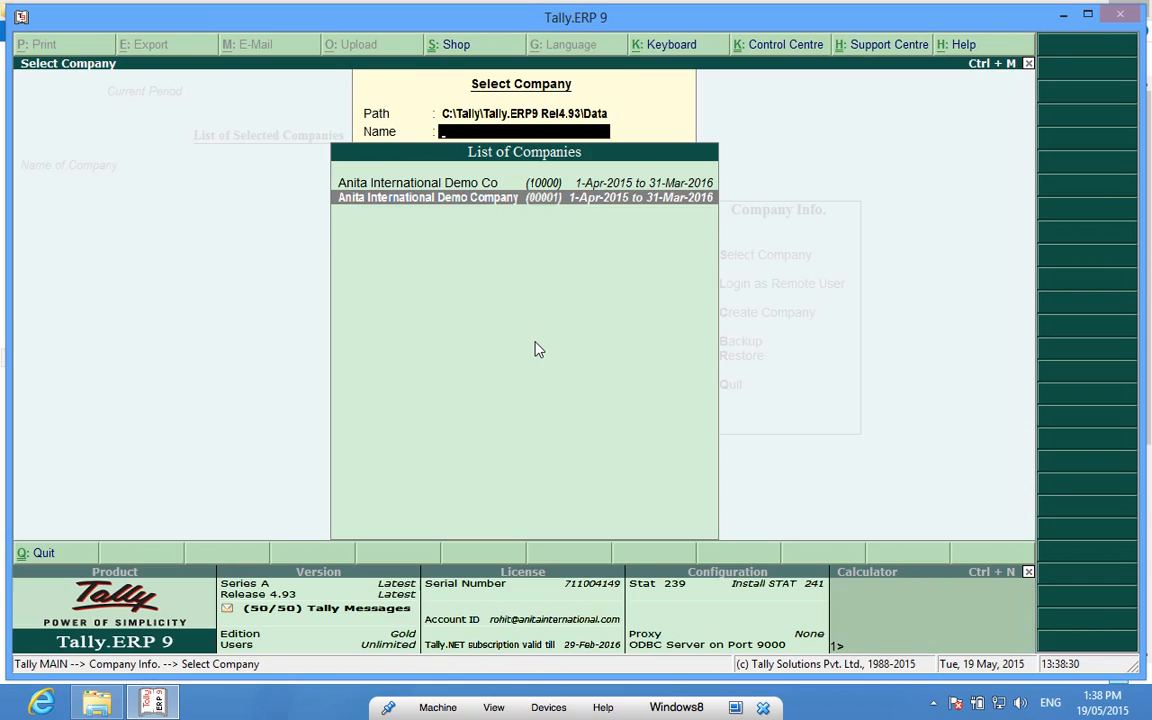
left_click(427, 197)
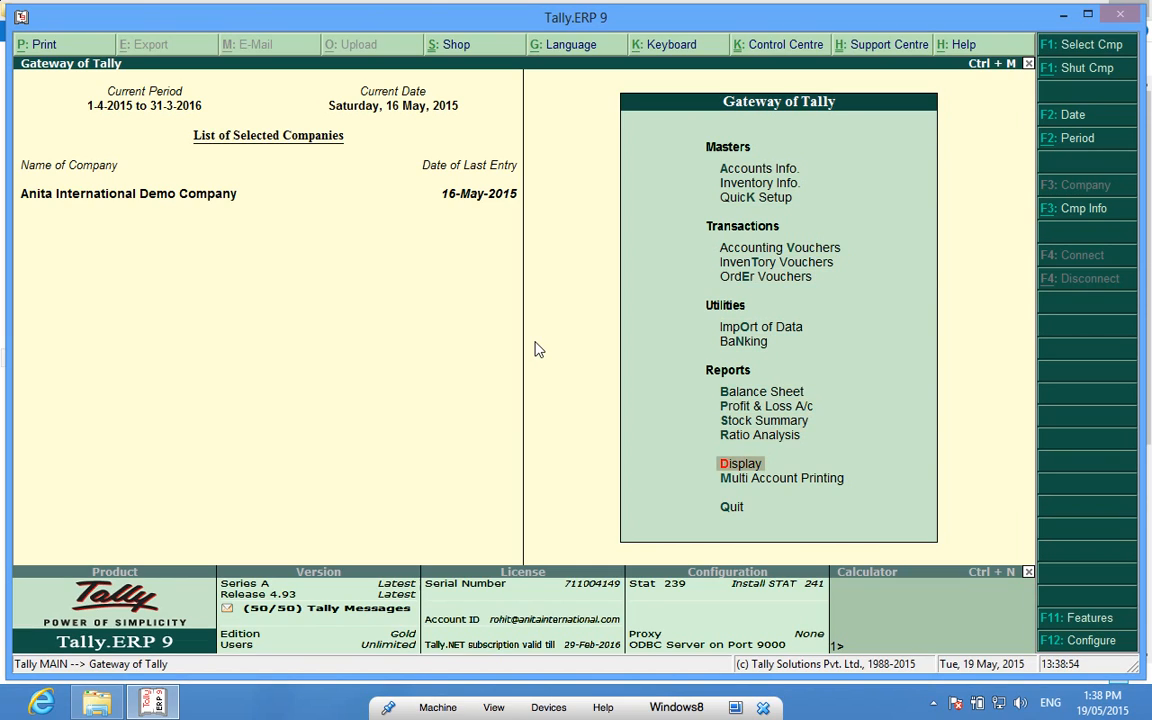
Step: Display the Abc & Co ledger vouchers from Account Books
left_click(740, 463)
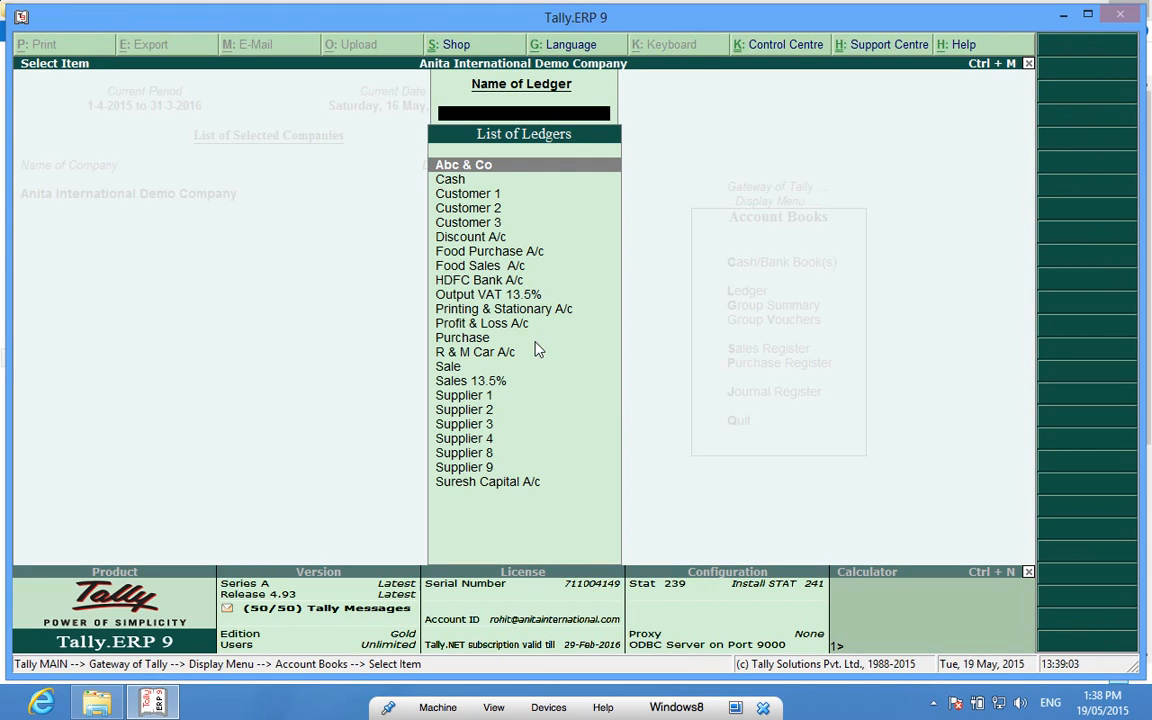
left_click(463, 164)
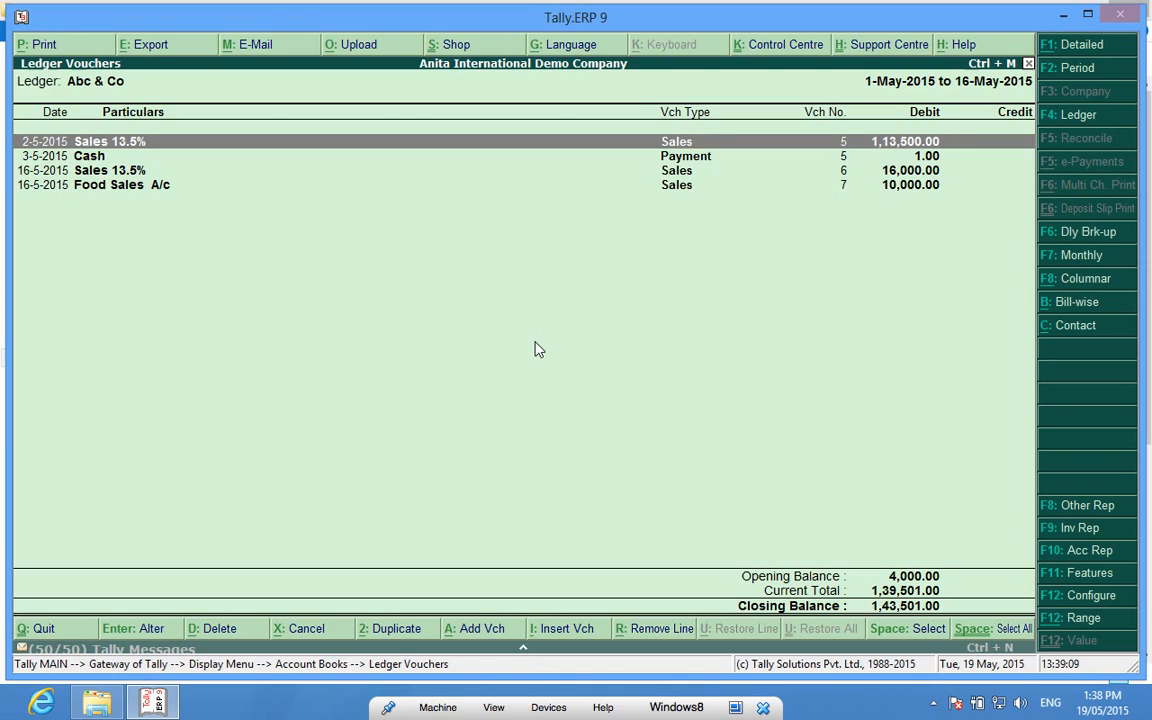
mouse_move(490, 333)
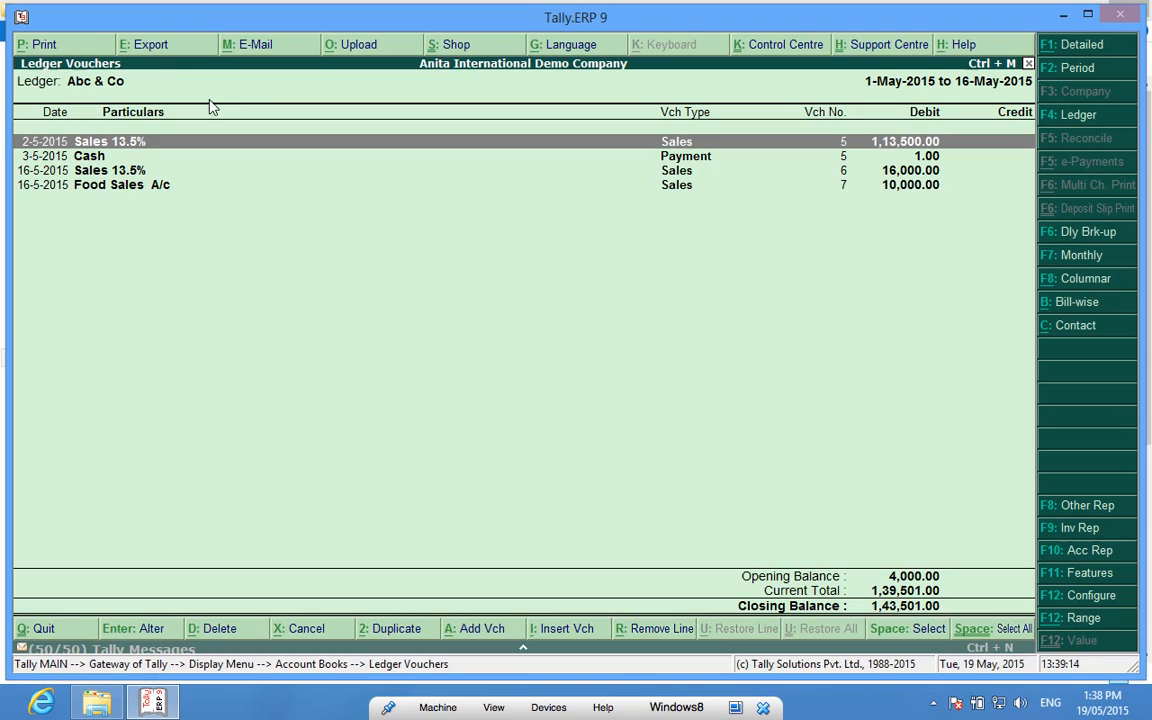
mouse_move(145, 55)
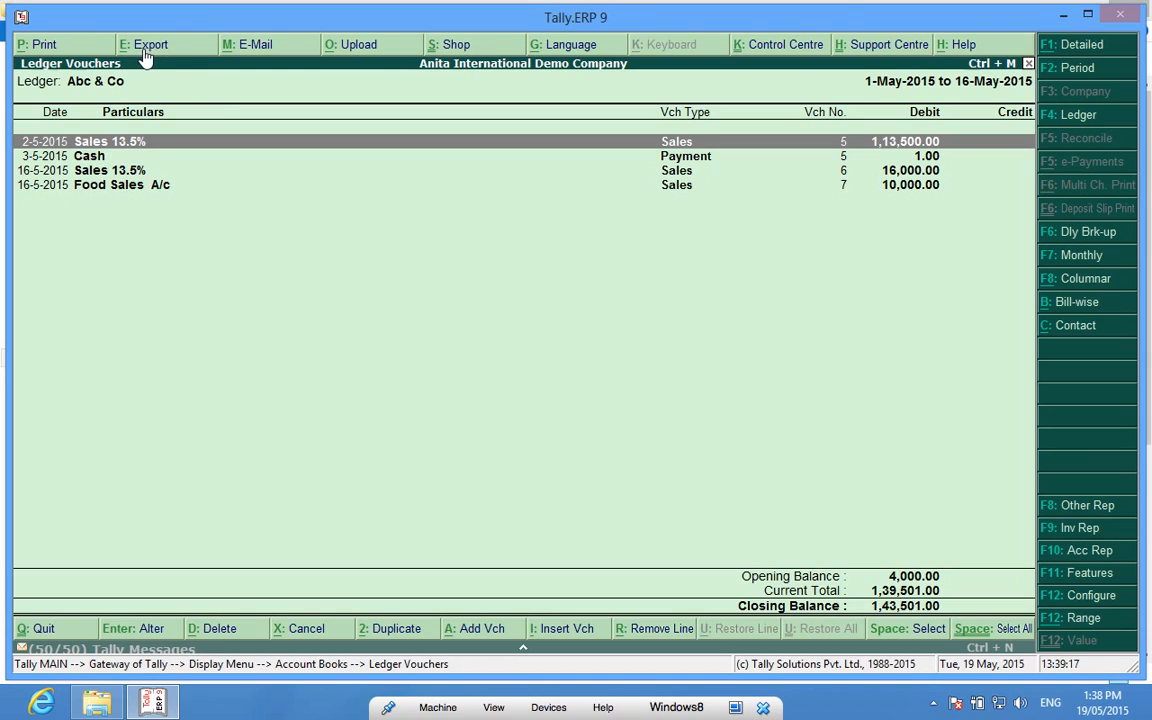
Step: Export the ledger report in PDF format to the default Tally.ERP9 Rel4.93 location
left_click(150, 44)
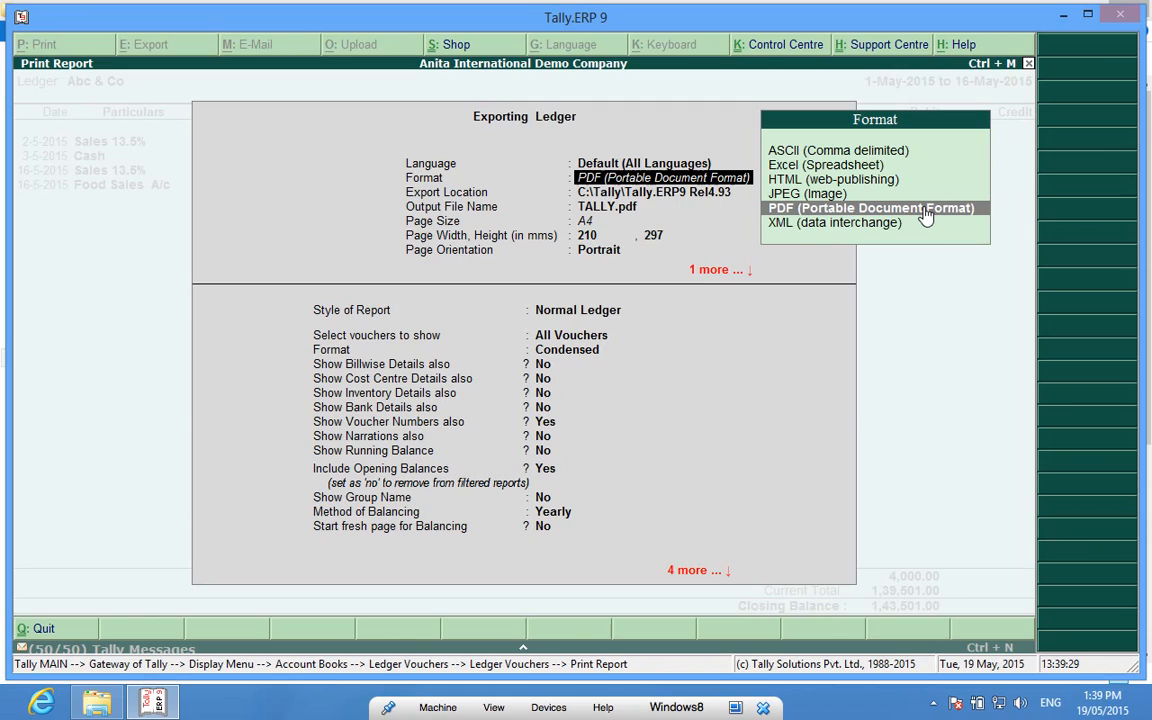
left_click(870, 207)
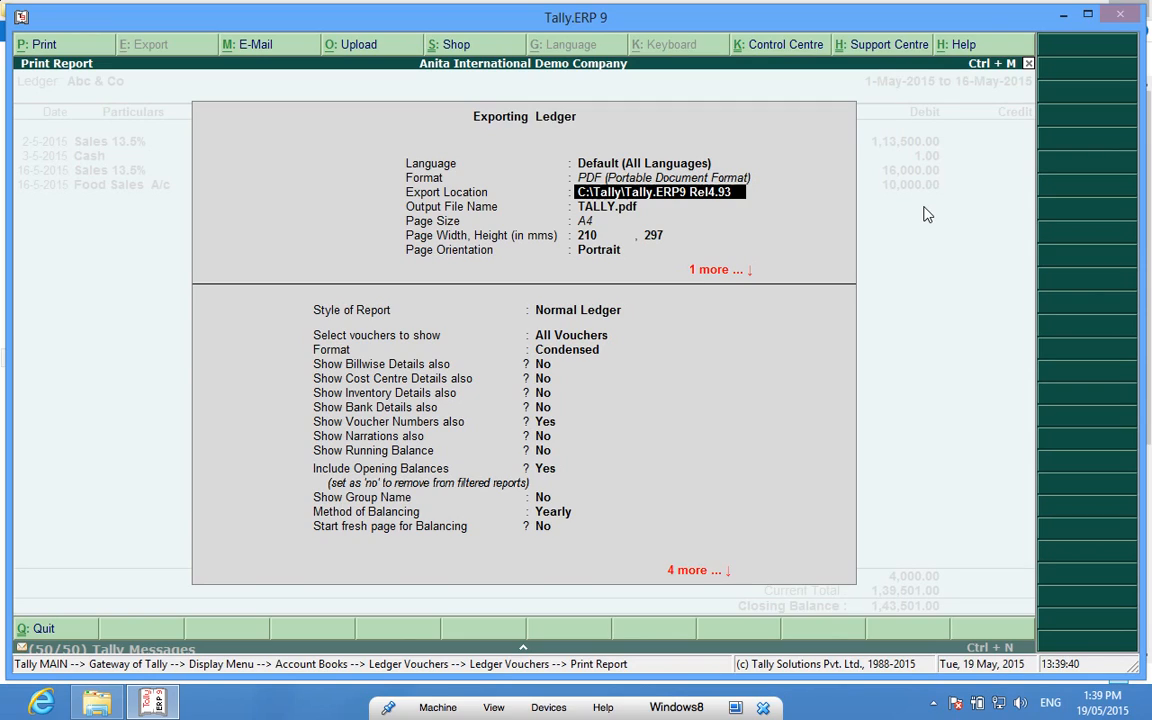
key("enter")
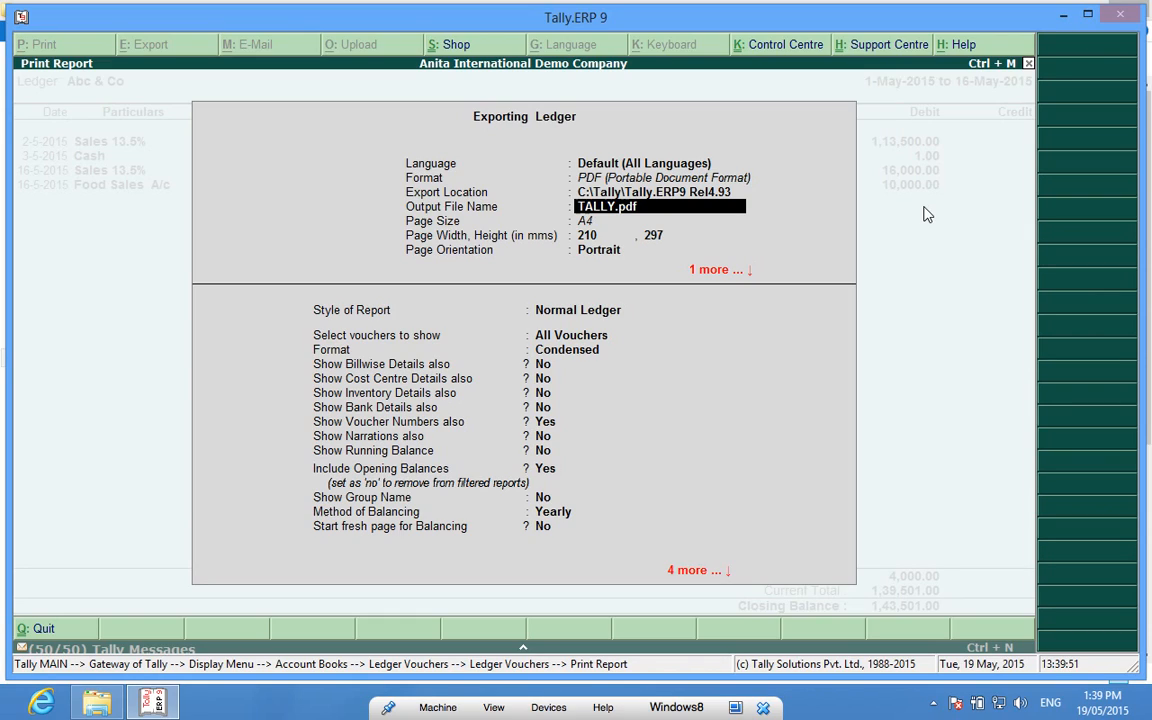
Step: Name the export output file 'abcLEDGER.pdf'
type("a")
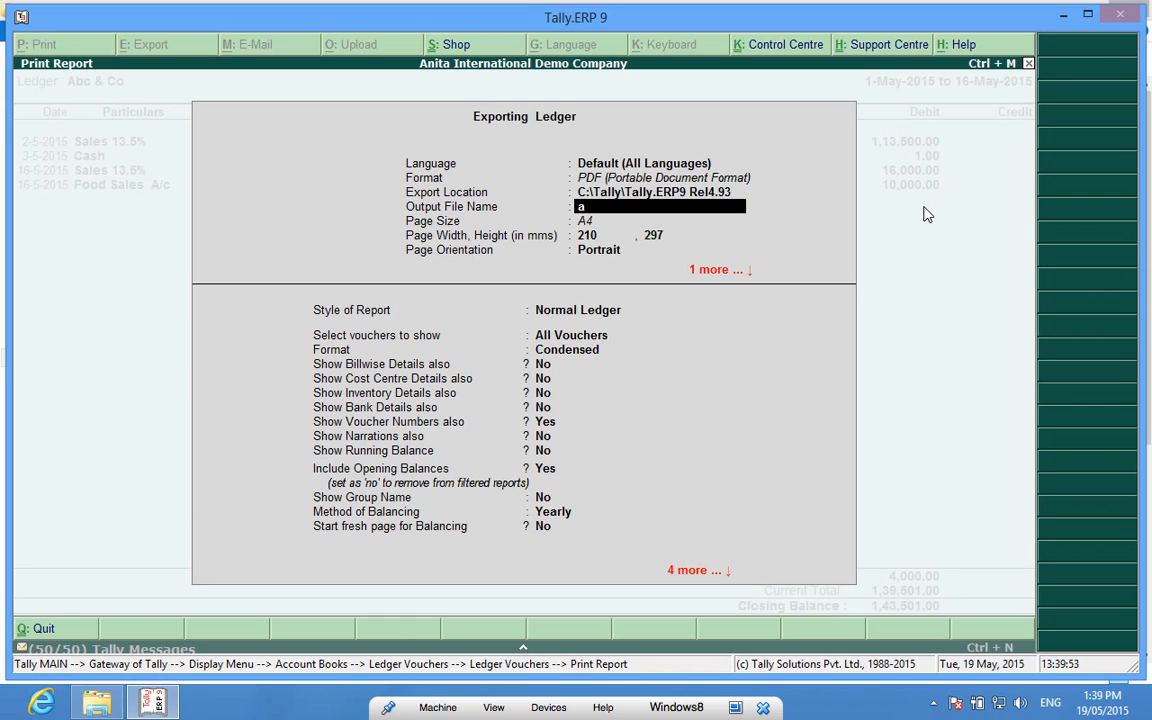
type("bcLEDGER")
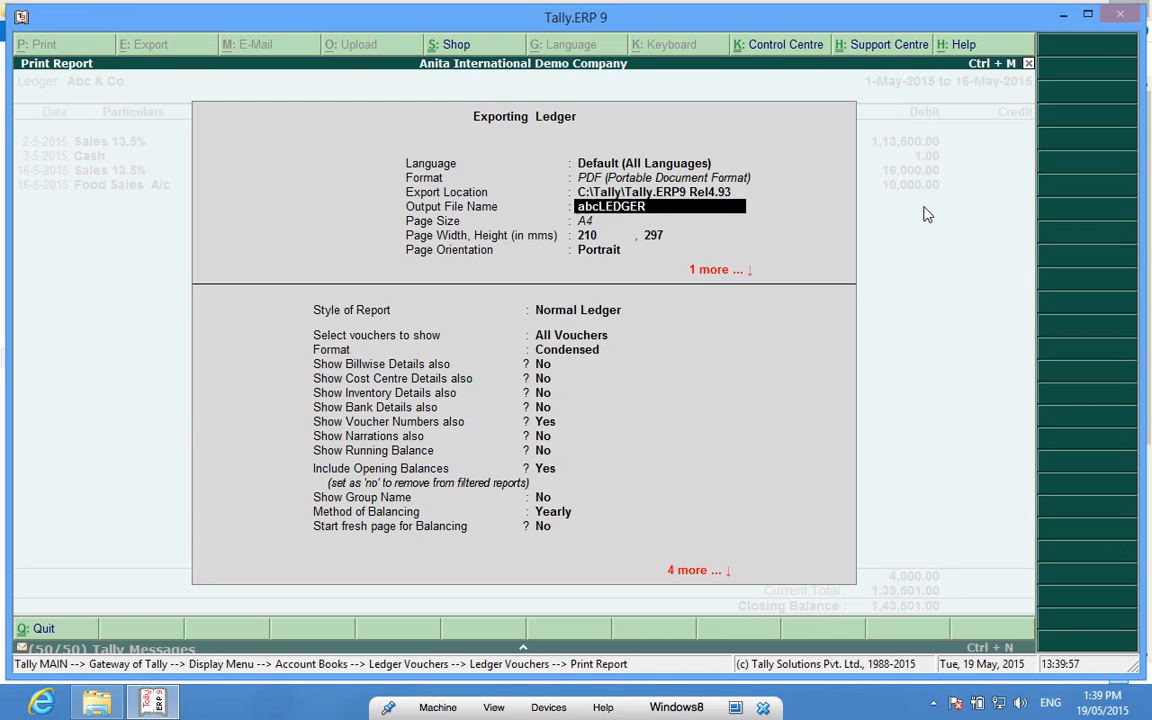
type(".pdf")
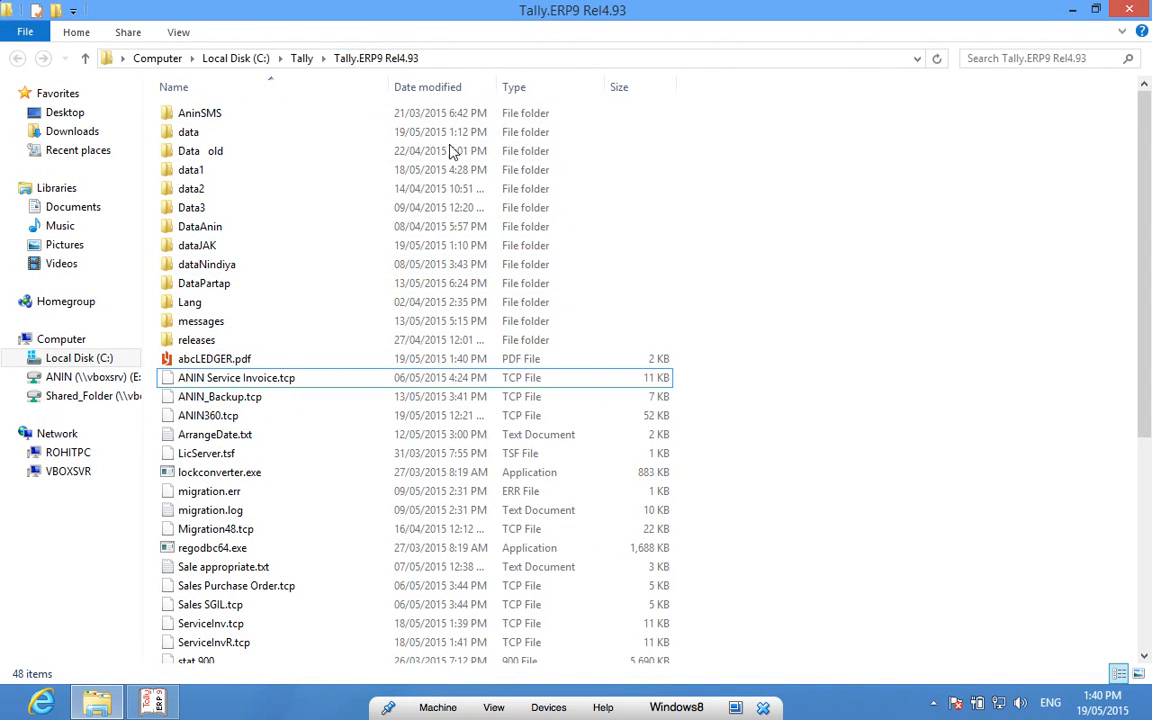
Step: Open abcLEDGER.pdf from the Tally.ERP9 Rel4.93 folder to view the ledger
left_click(214, 358)
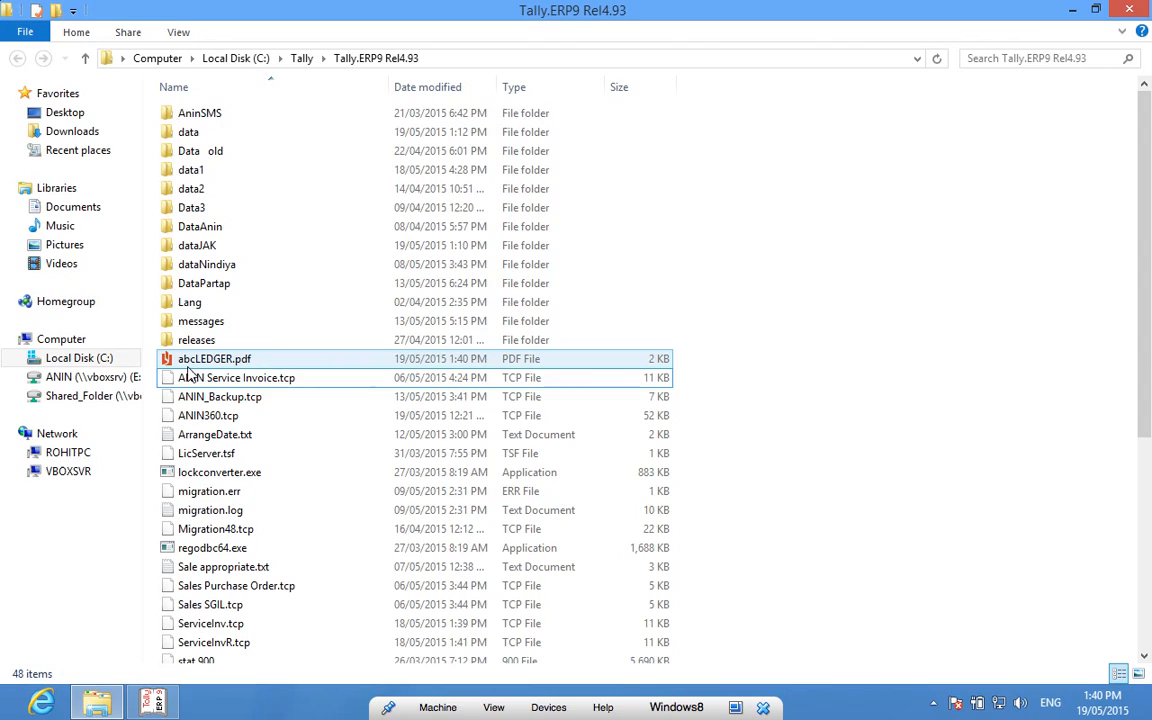
mouse_move(214, 358)
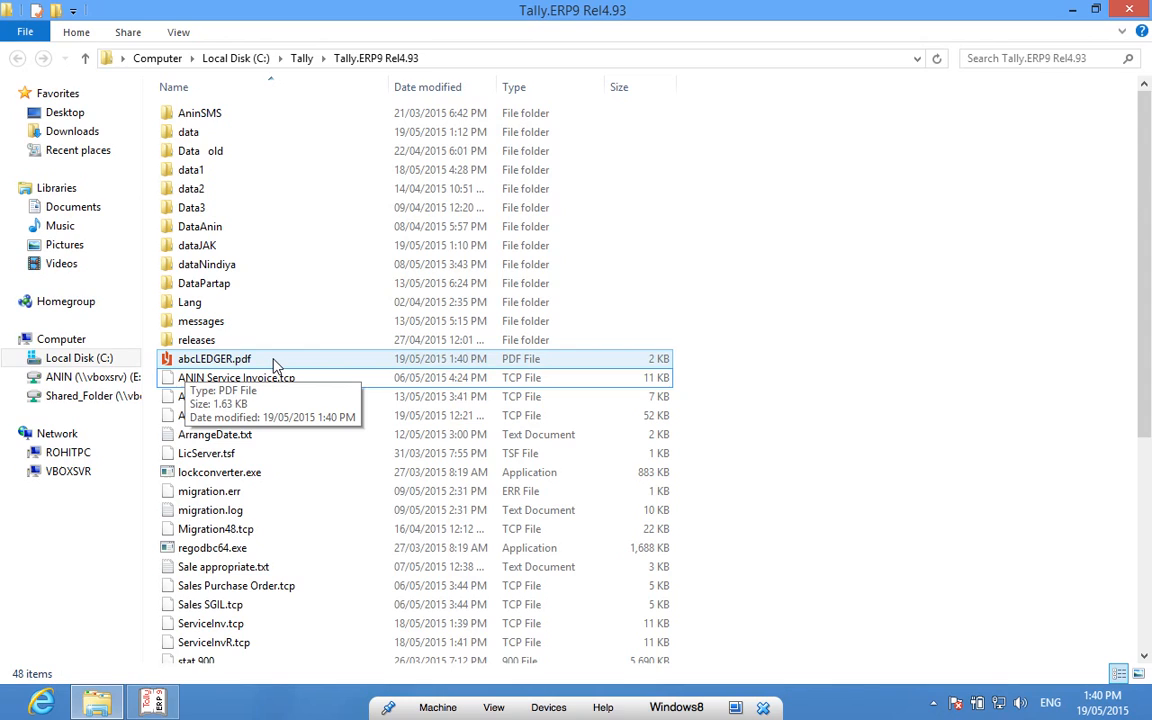
double_click(214, 358)
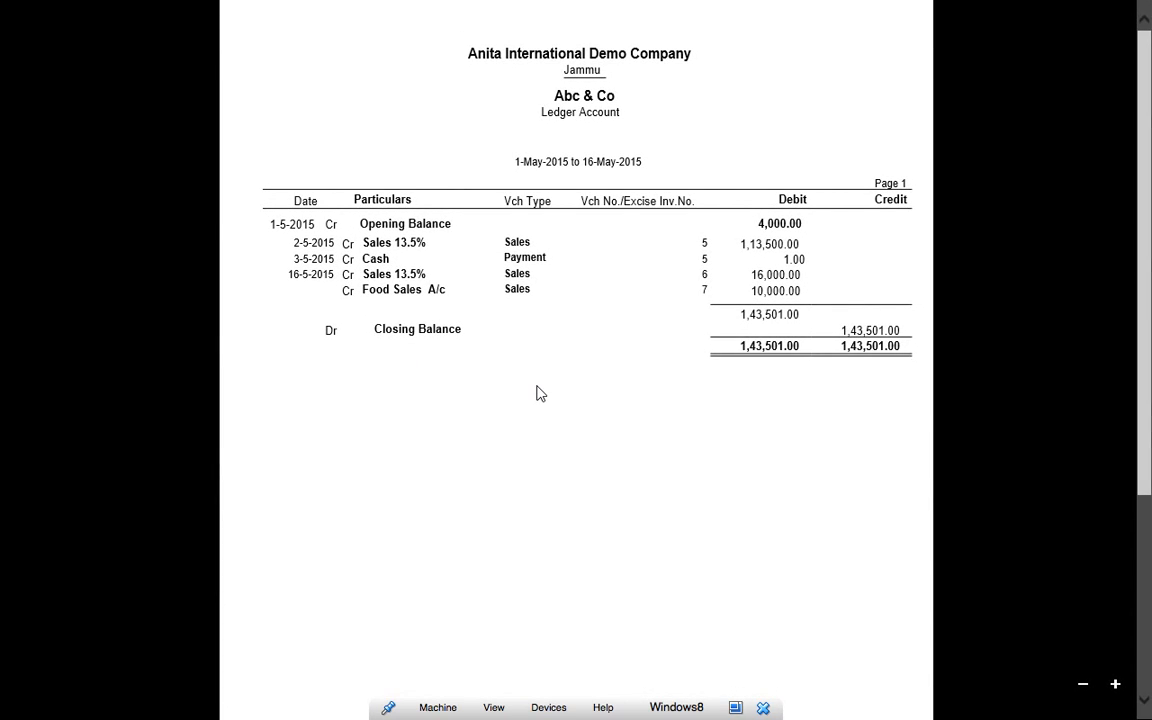